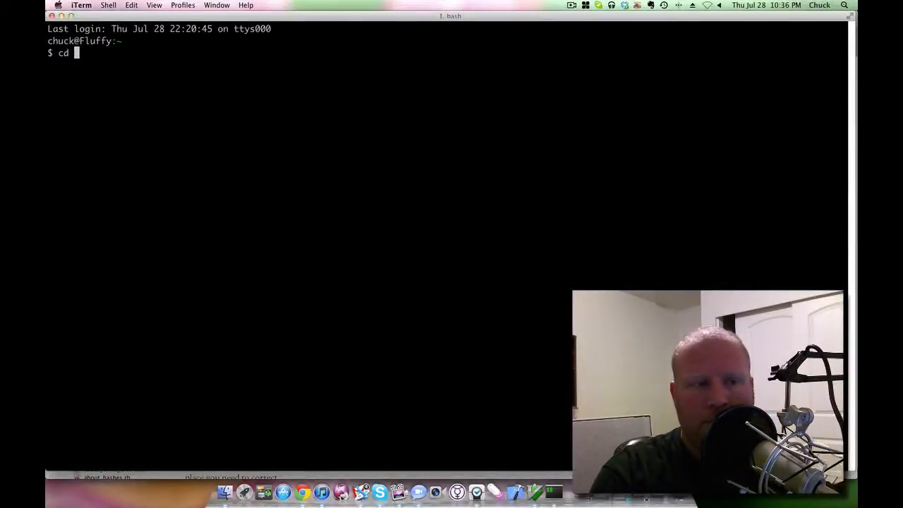
Run ruby path_to_enlightenment.rb in Projects/Ruby/ruby_koans, reporting 130 of 274 koans, then begin rake
type("Projects/Ruby/ruby_koans/")
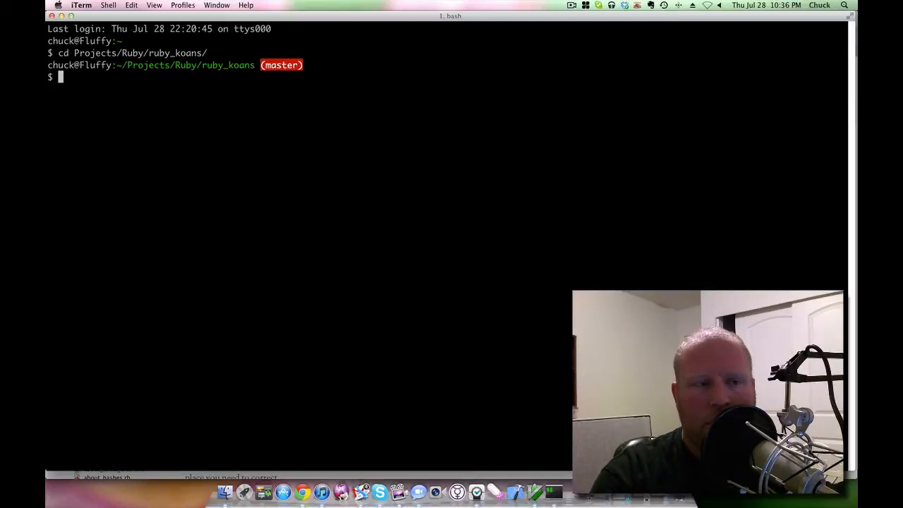
type("ruby")
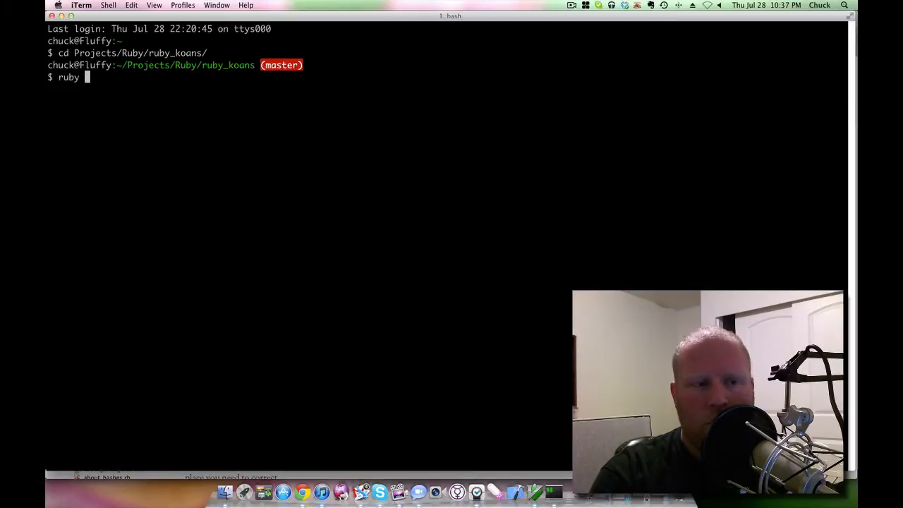
type("path_to_enlightenment.rb")
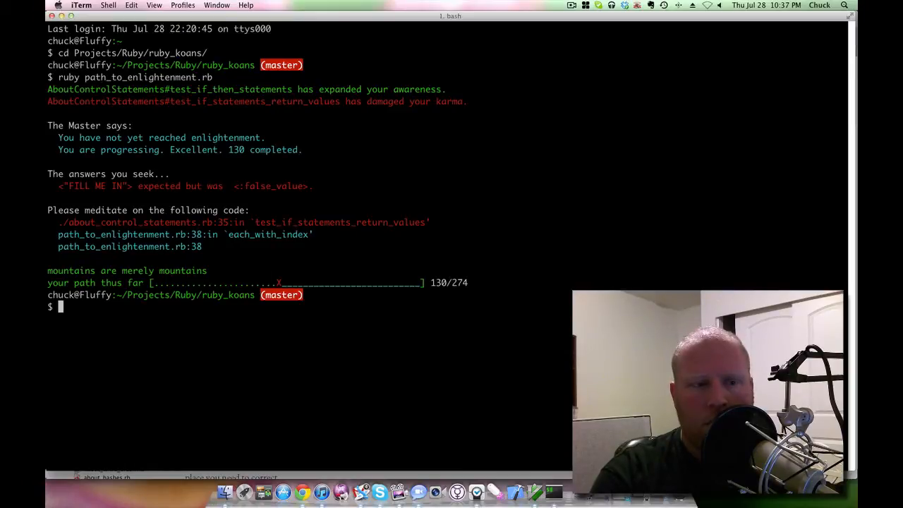
type("rake")
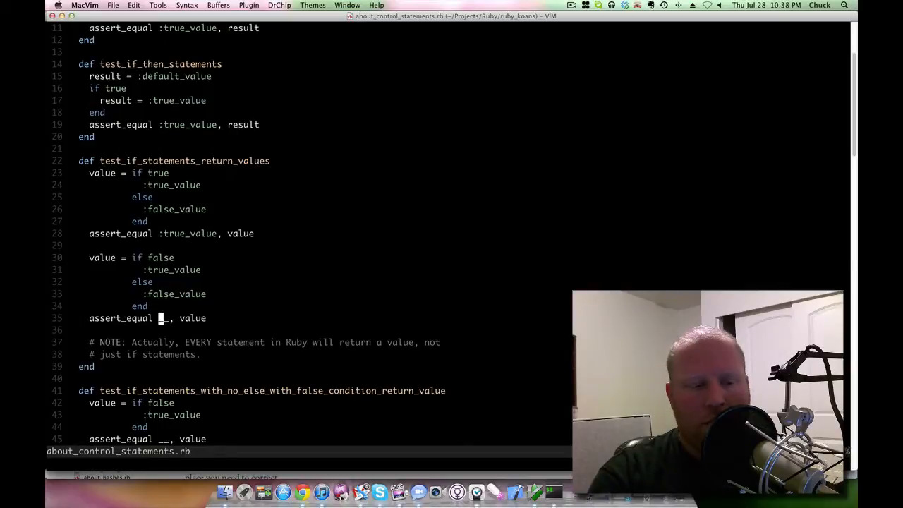
Fill line 35's blank assertion with :false_value in insert mode and save the file
key("i")
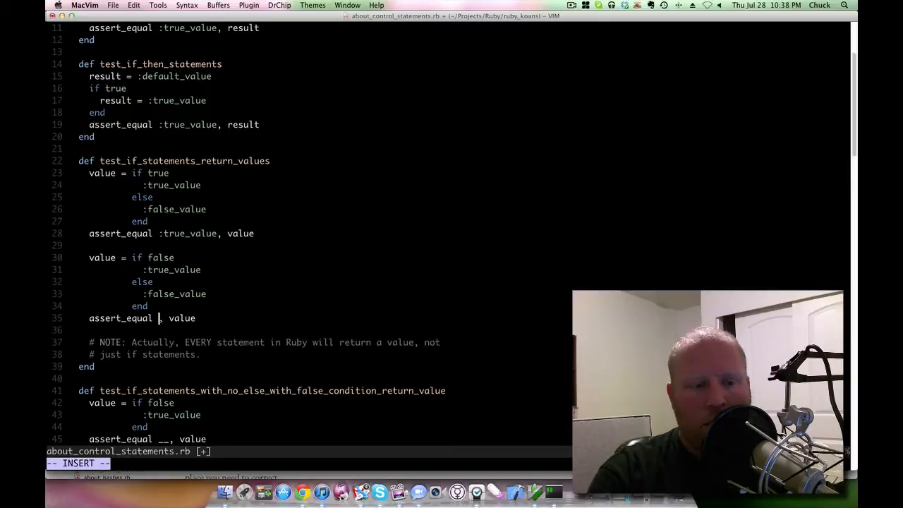
type(":true_value")
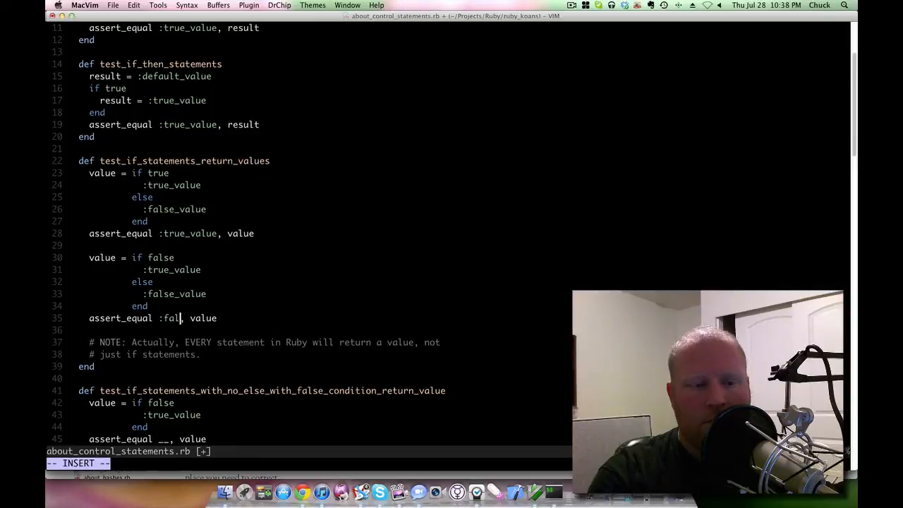
type("se_value")
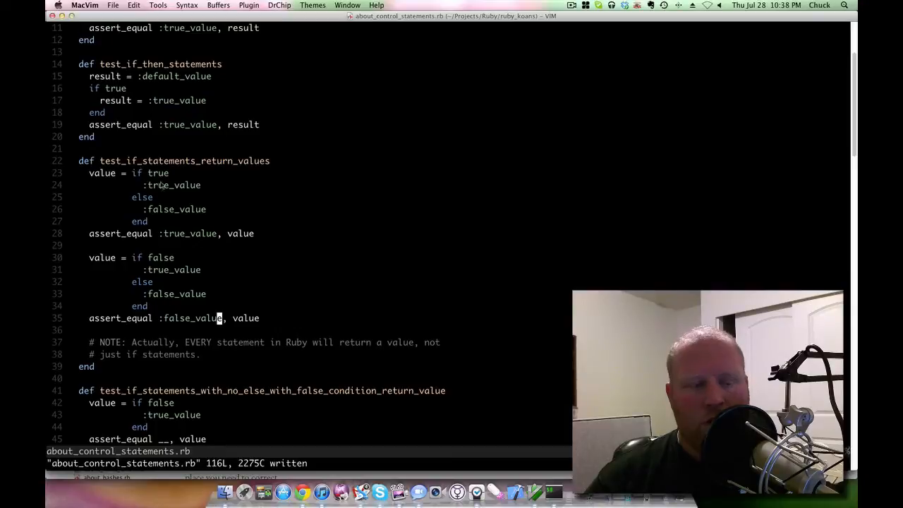
mouse_move(161, 197)
type(":")
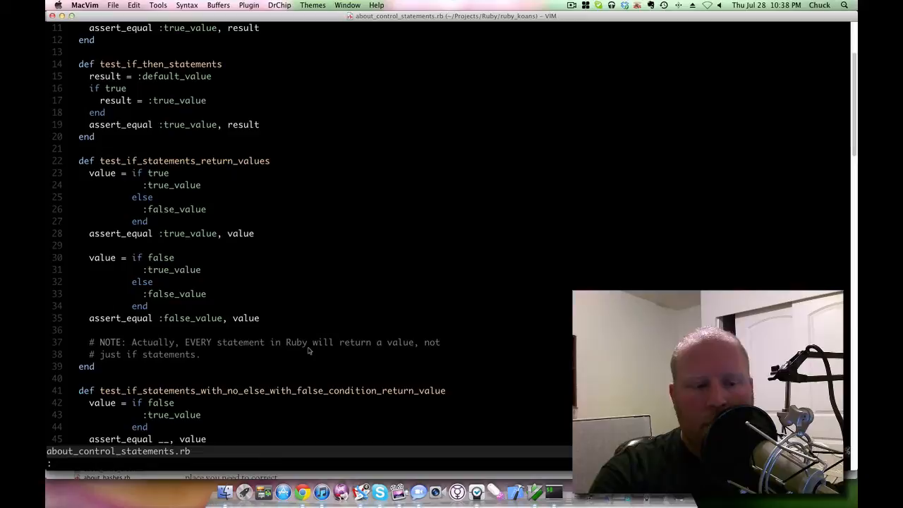
Switch from about_control_statements.rb to the about_constants.rb koans file
type("about_con")
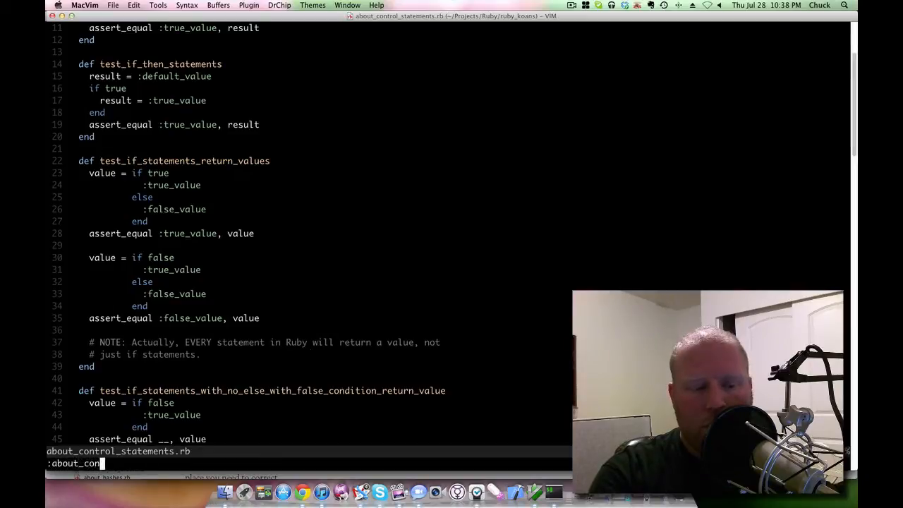
type("tants")
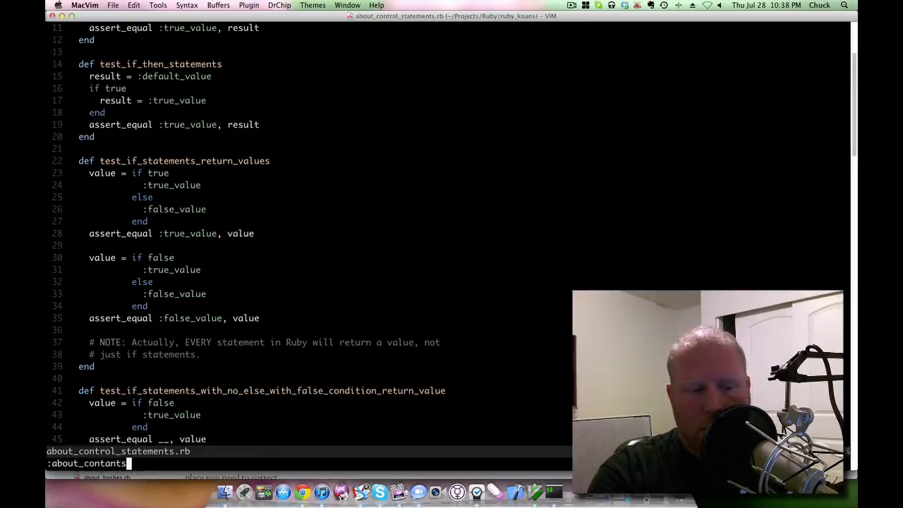
key("BackSpace")
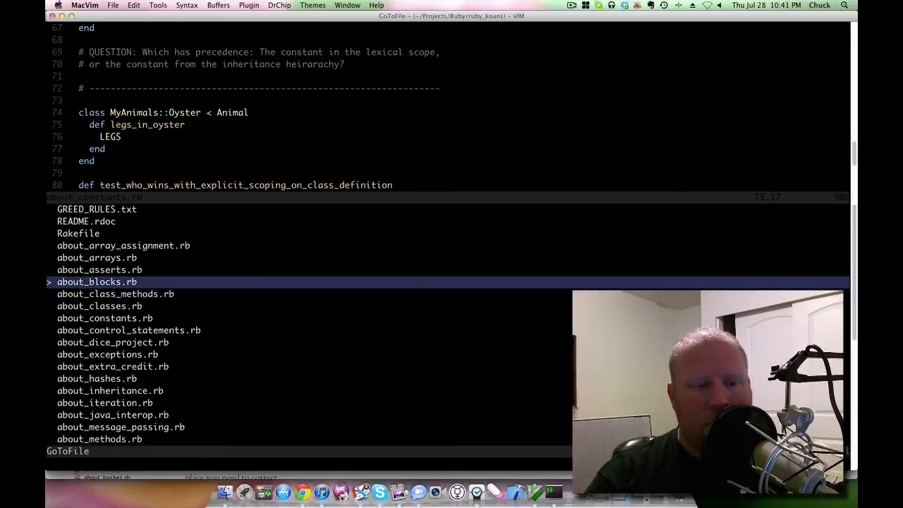
key("Up")
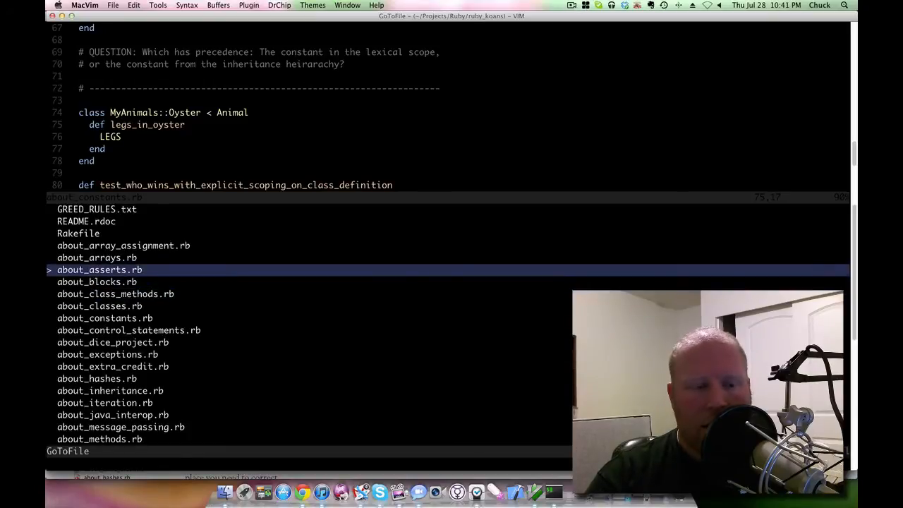
key("Down")
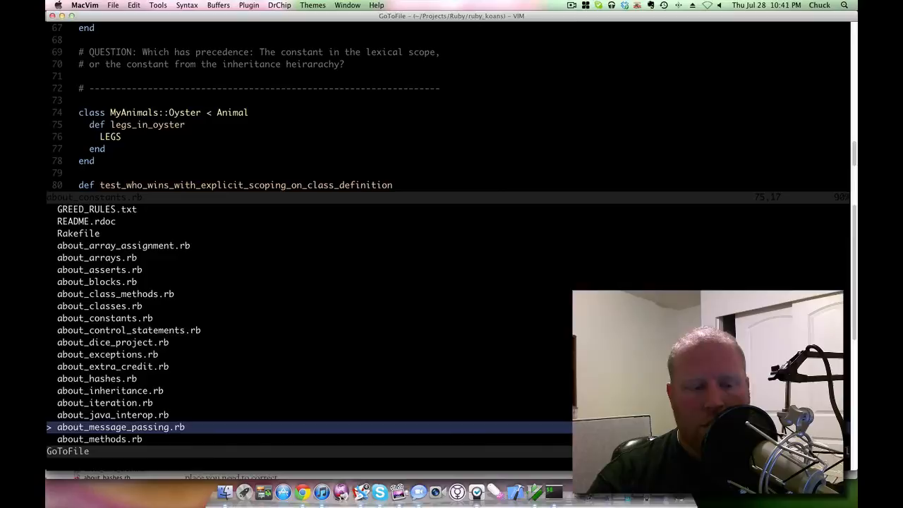
key("Up")
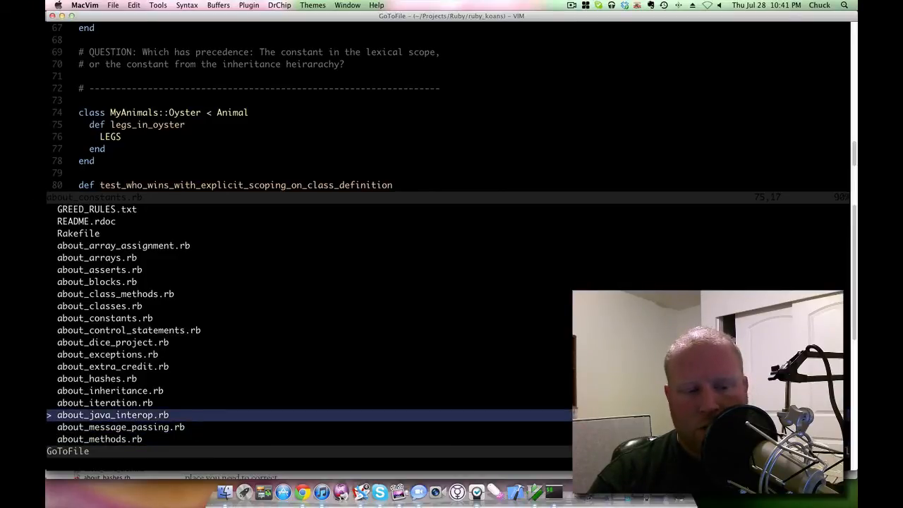
key("Down")
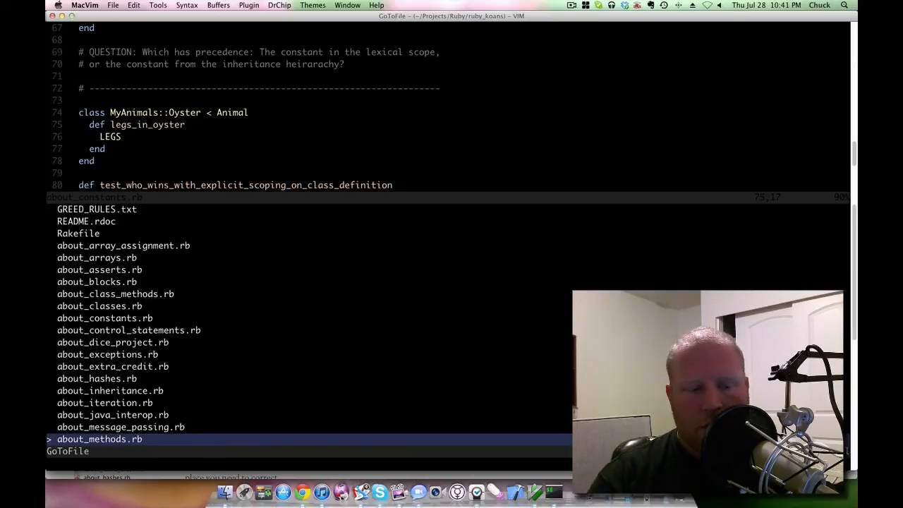
key("Up")
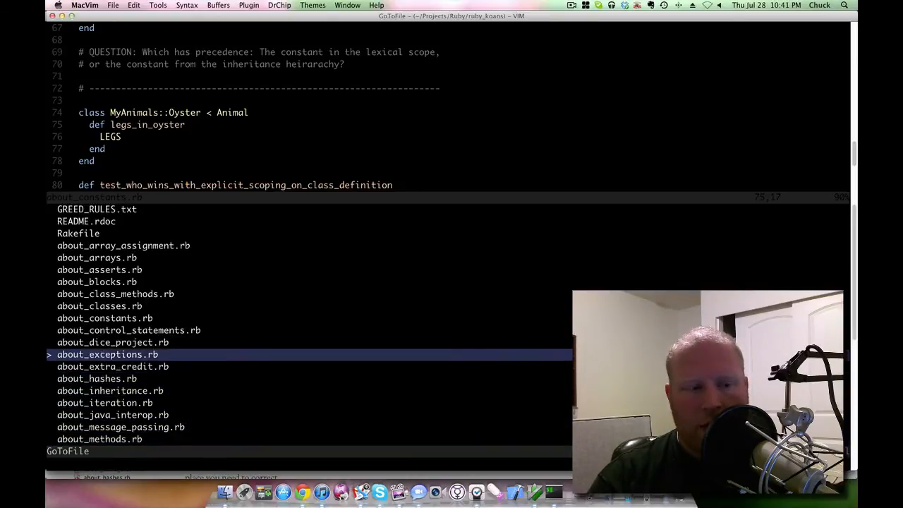
key("Up")
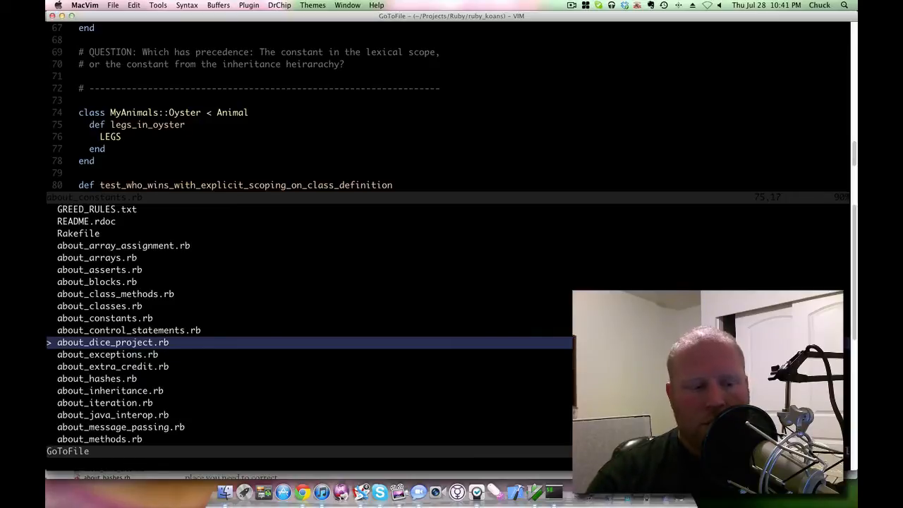